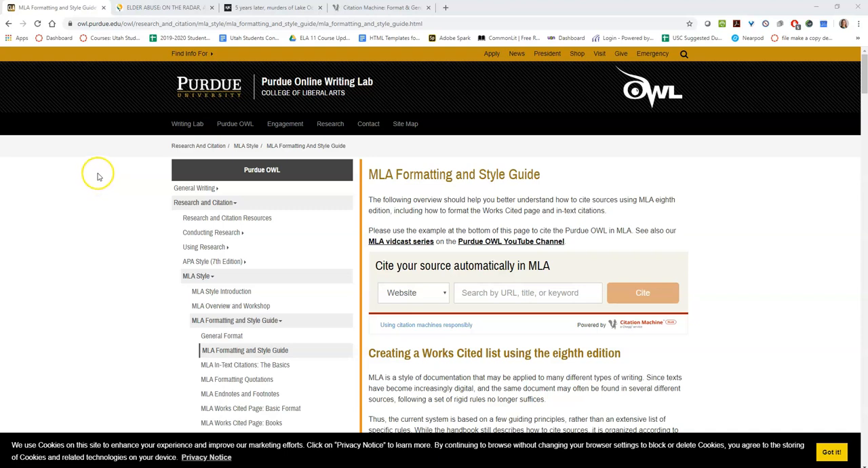
pyautogui.moveTo(203, 70)
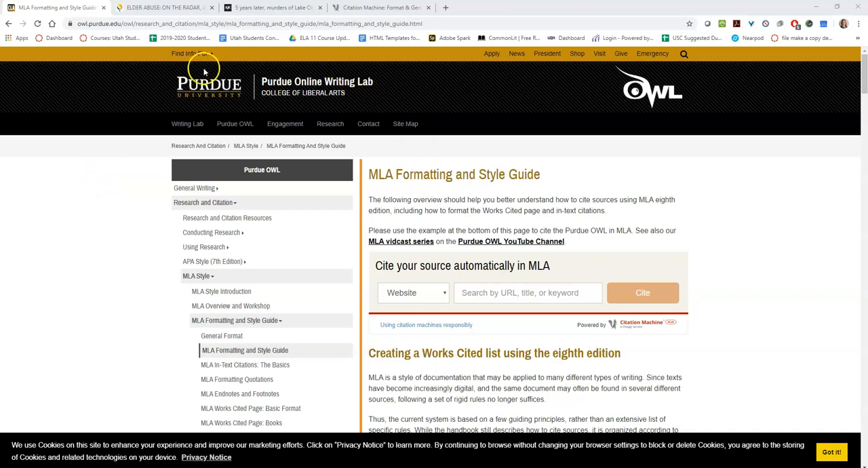
pyautogui.moveTo(139, 198)
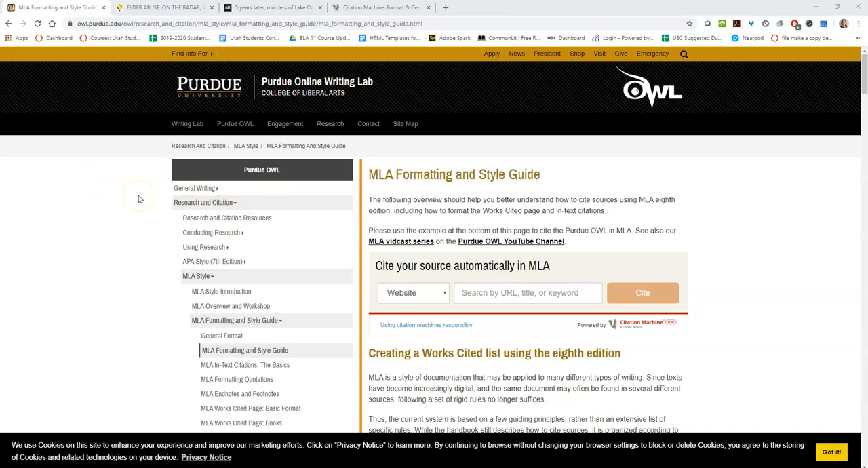
# Start a new Chrome tab and launch Google Docs from the Google apps grid.
pyautogui.scroll(-3)
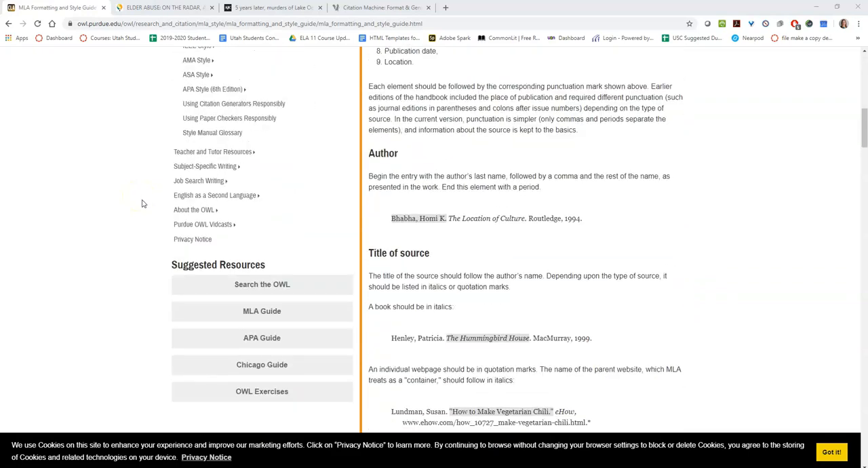
pyautogui.scroll(3)
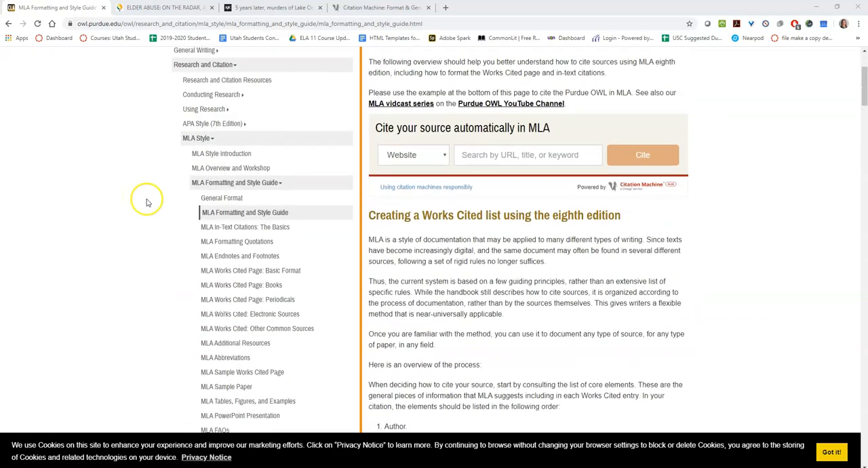
pyautogui.scroll(3)
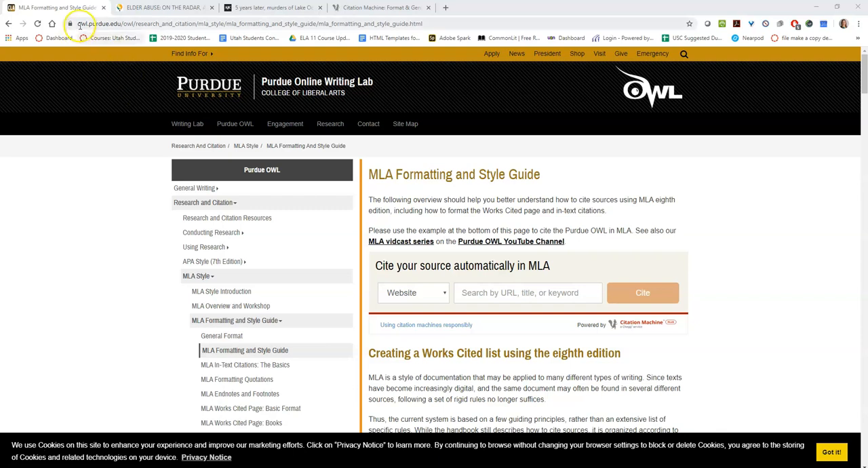
pyautogui.click(120, 23)
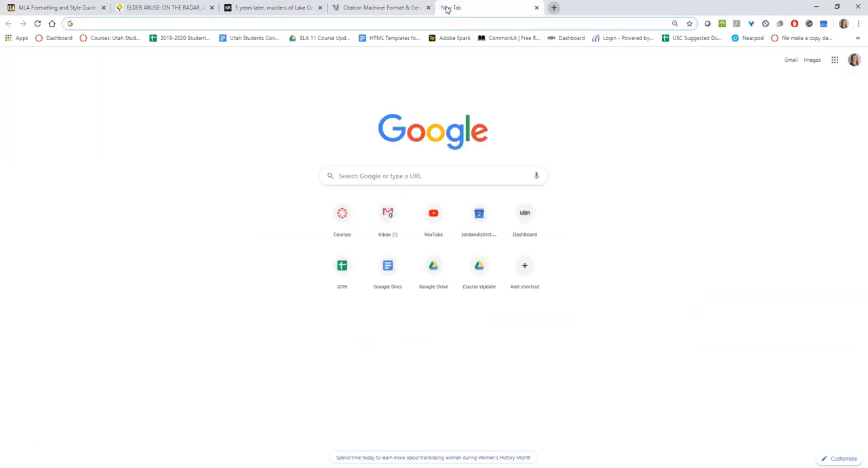
pyautogui.moveTo(499, 176)
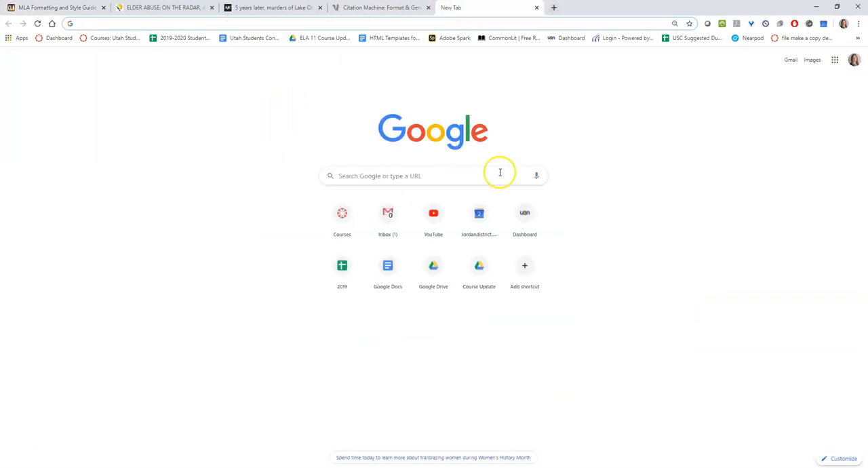
pyautogui.click(836, 59)
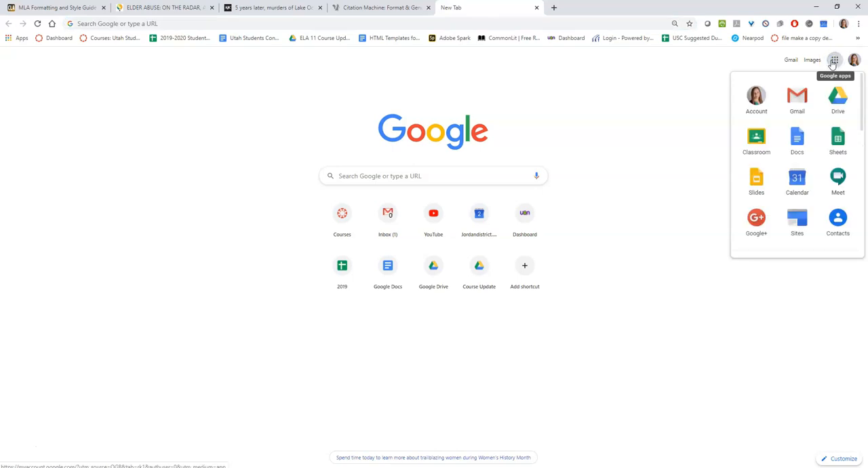
pyautogui.click(798, 139)
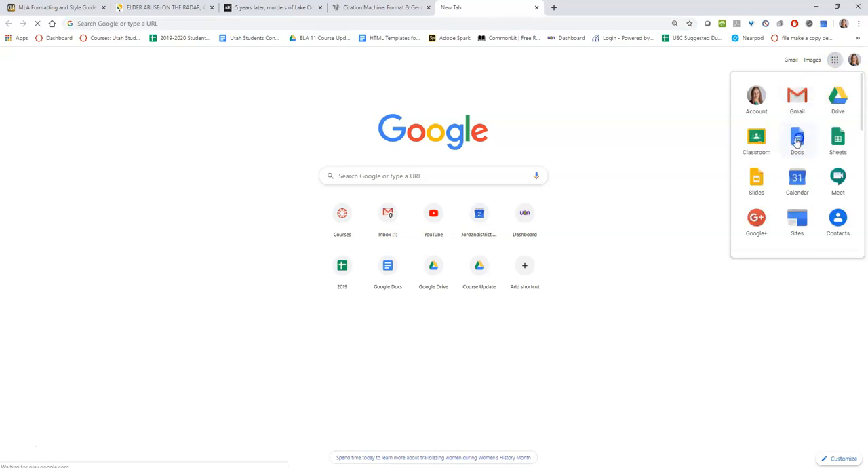
pyautogui.click(797, 138)
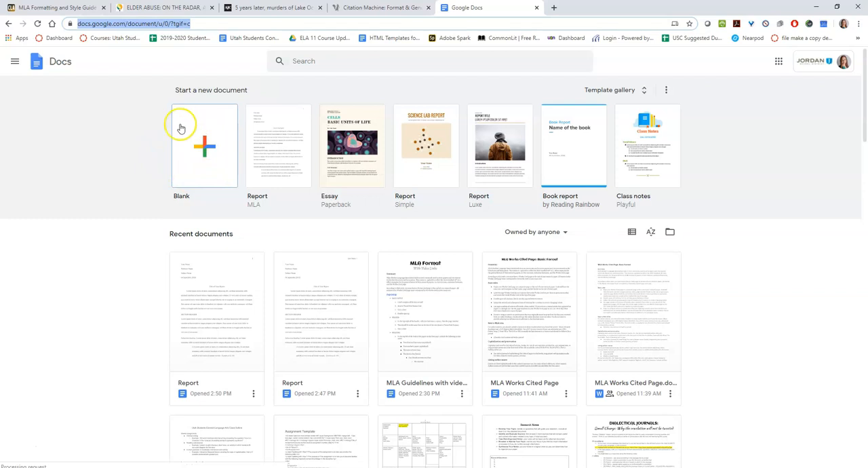
pyautogui.moveTo(190, 116)
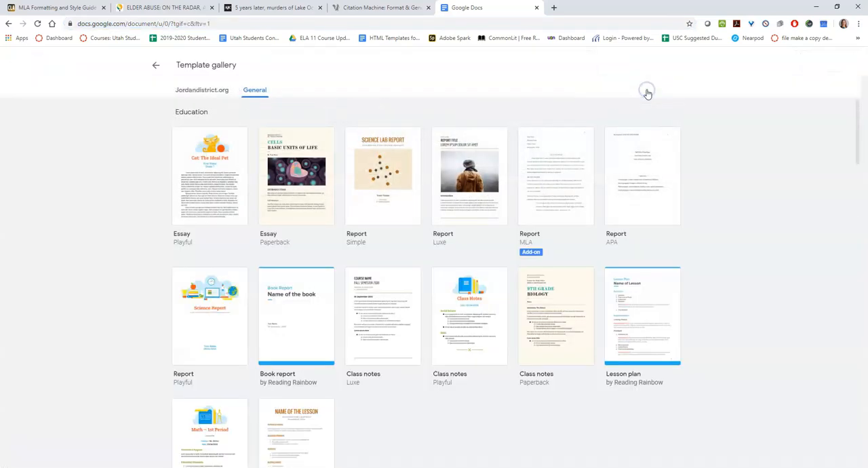
pyautogui.moveTo(644, 94)
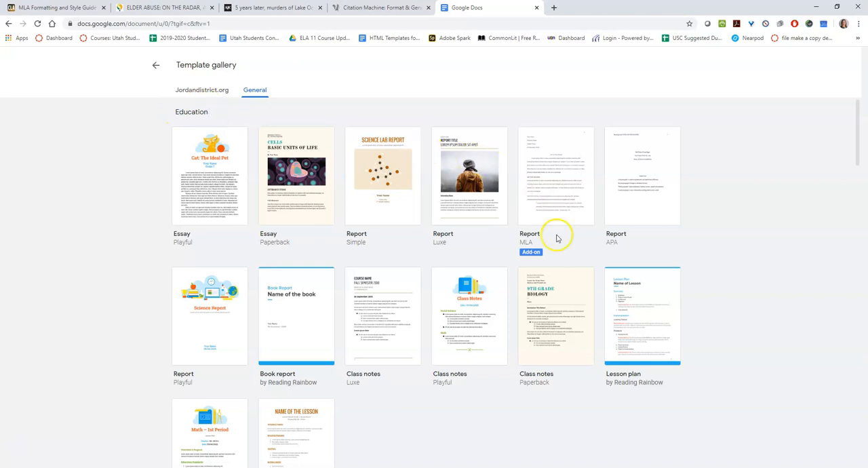
pyautogui.moveTo(529, 246)
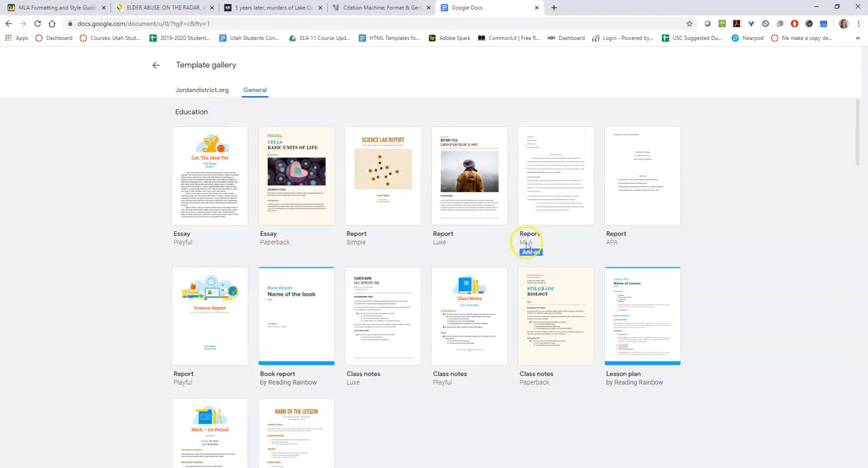
pyautogui.moveTo(426, 177)
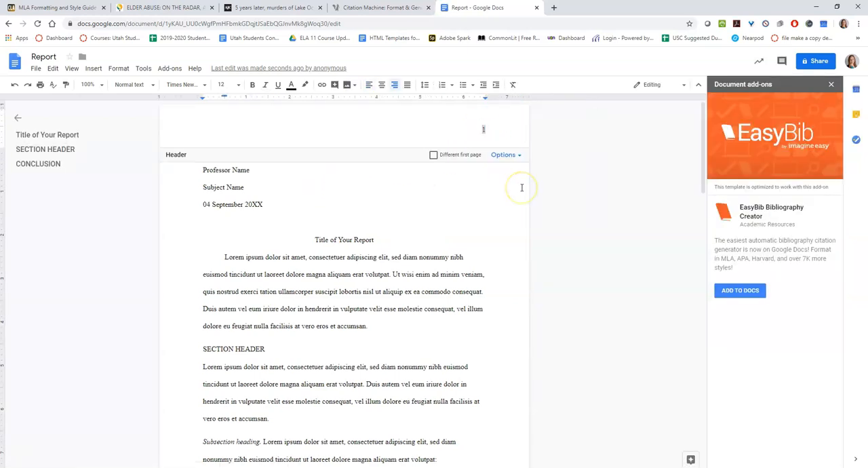
# Add "Last Name" to the running header, then move down to the Works Cited page.
pyautogui.write('Last')
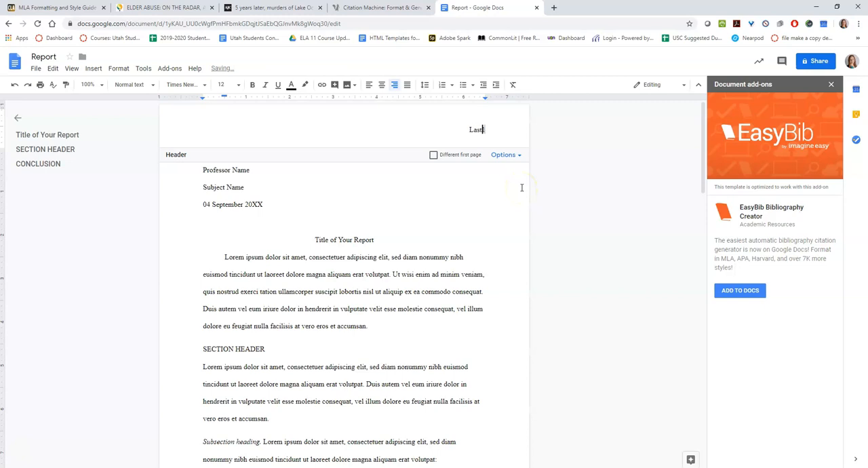
pyautogui.write('Name')
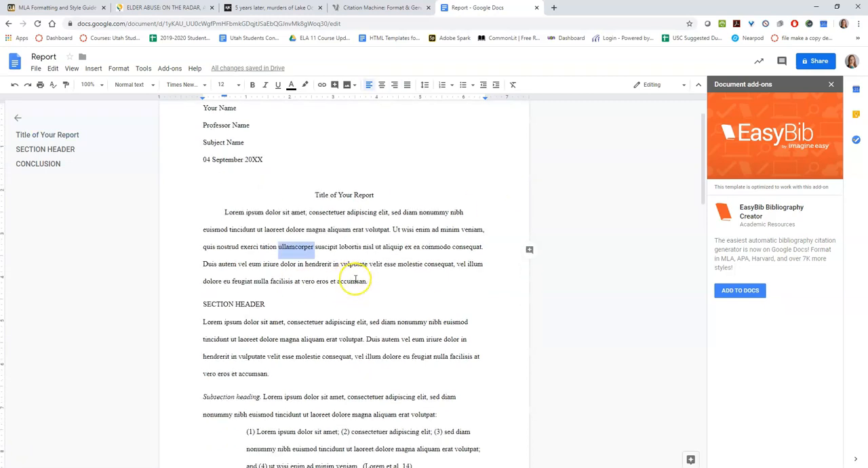
pyautogui.scroll(-3)
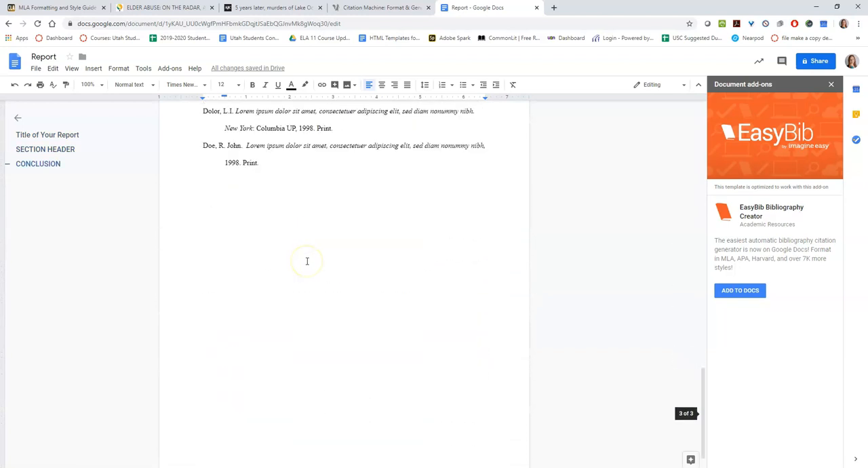
pyautogui.scroll(3)
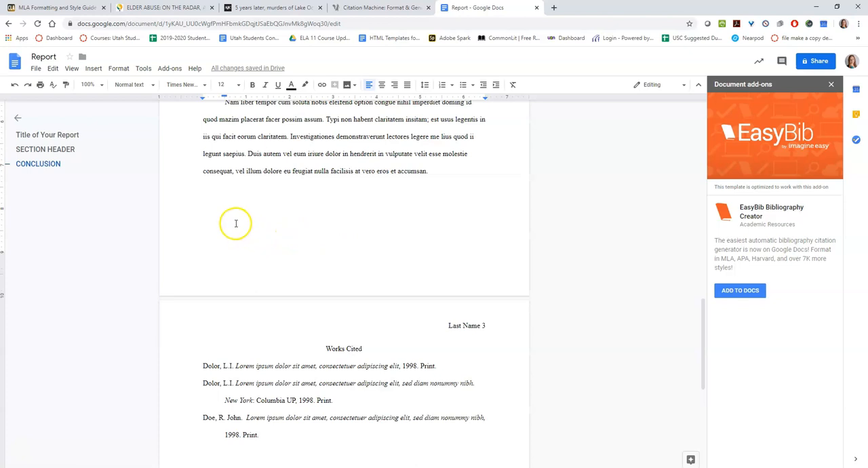
pyautogui.scroll(-3)
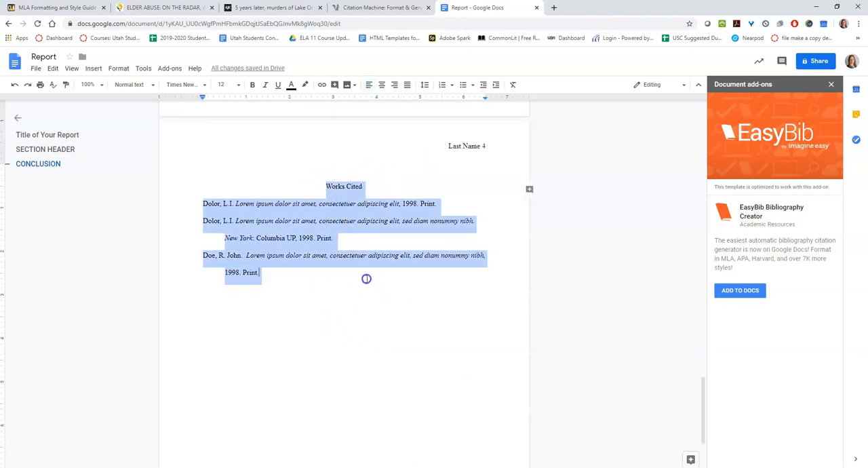
pyautogui.click(399, 255)
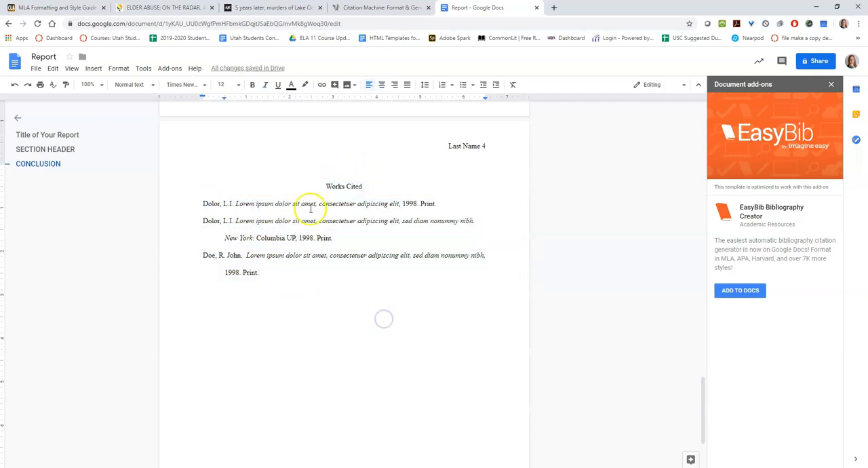
pyautogui.moveTo(271, 8)
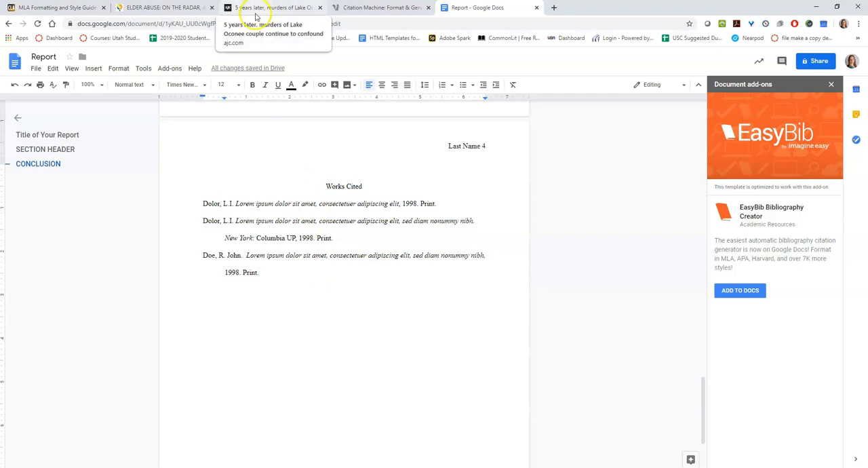
pyautogui.moveTo(125, 60)
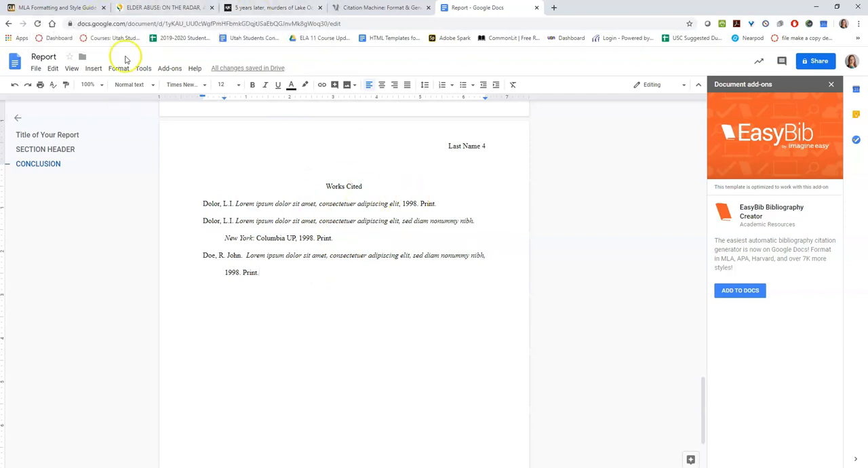
# Locate the Elder Abuse article's MLA citation in EBSCOhost's Citation Format and copy it.
pyautogui.click(166, 8)
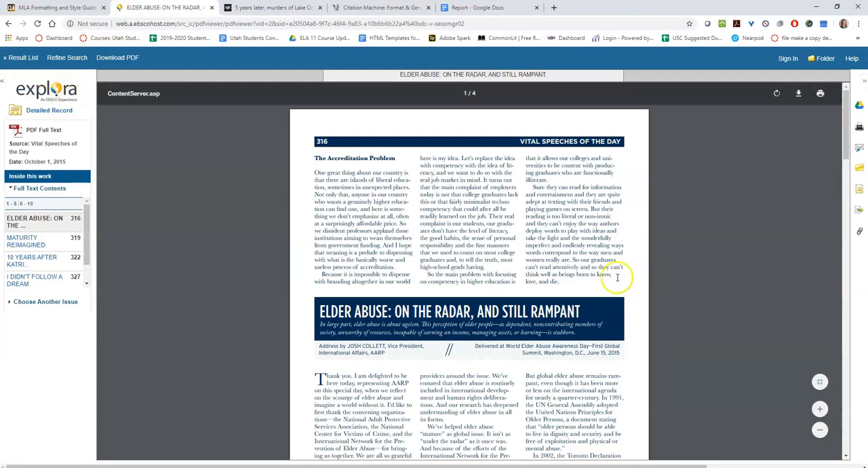
pyautogui.scroll(-3)
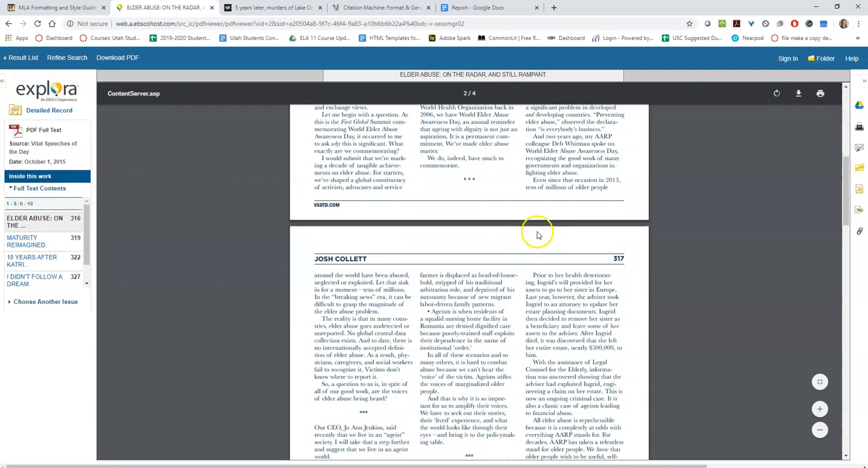
pyautogui.scroll(-3)
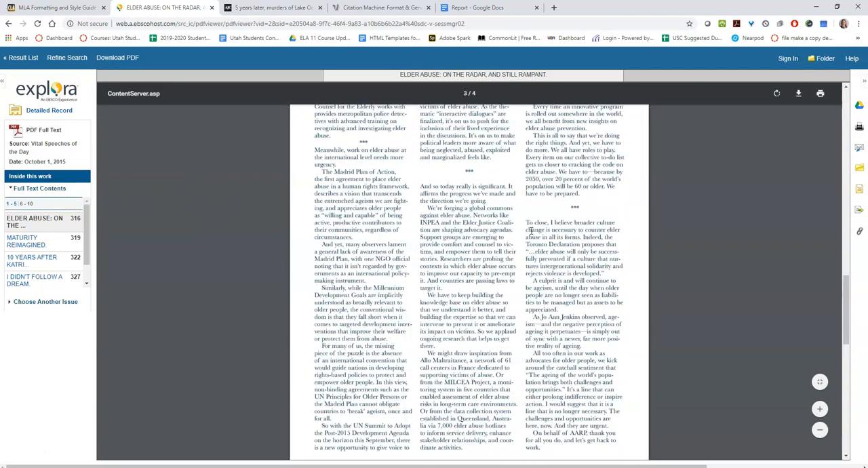
pyautogui.scroll(3)
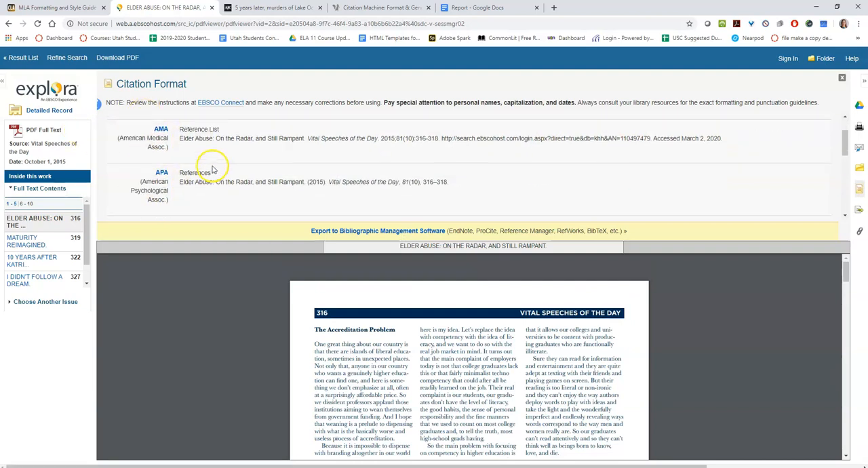
pyautogui.scroll(-3)
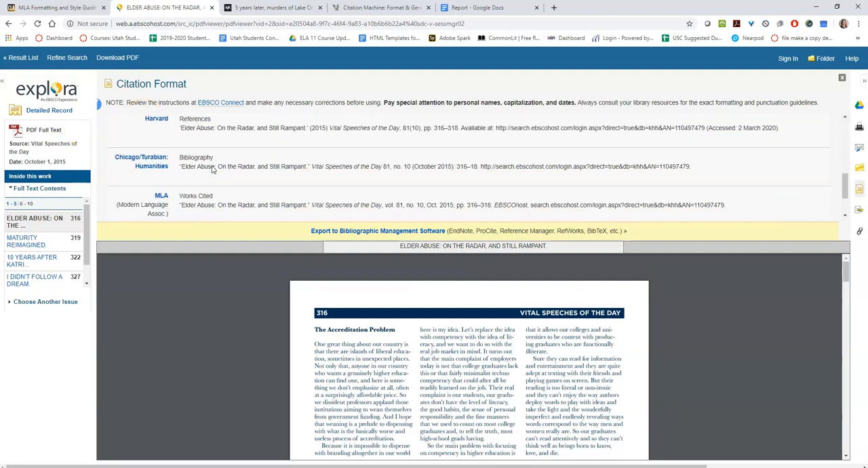
pyautogui.scroll(-3)
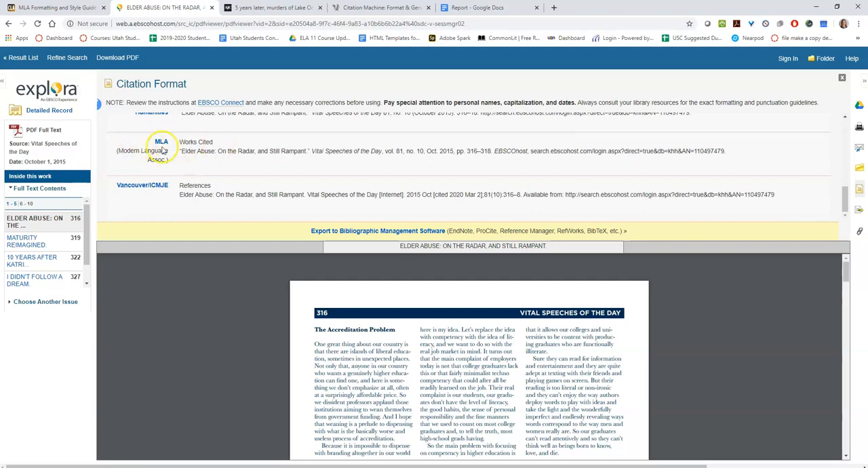
pyautogui.doubleClick(198, 151)
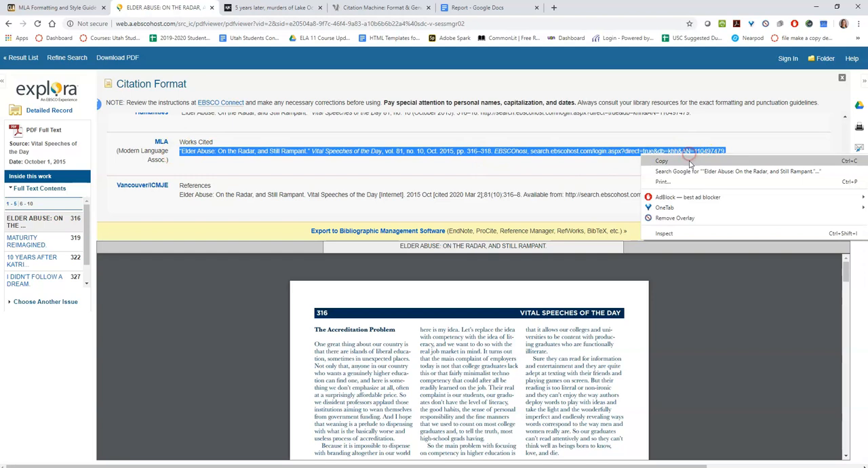
pyautogui.click(478, 8)
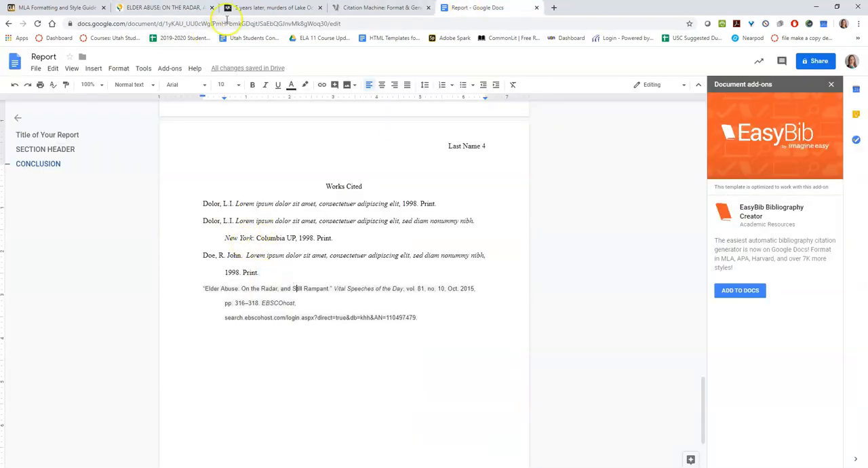
# Copy the AJC murders article's web address from the address bar.
pyautogui.click(272, 8)
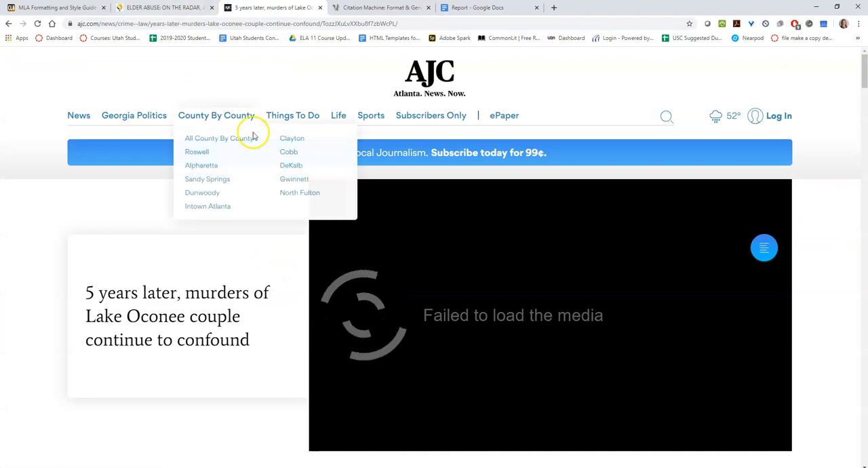
pyautogui.scroll(-3)
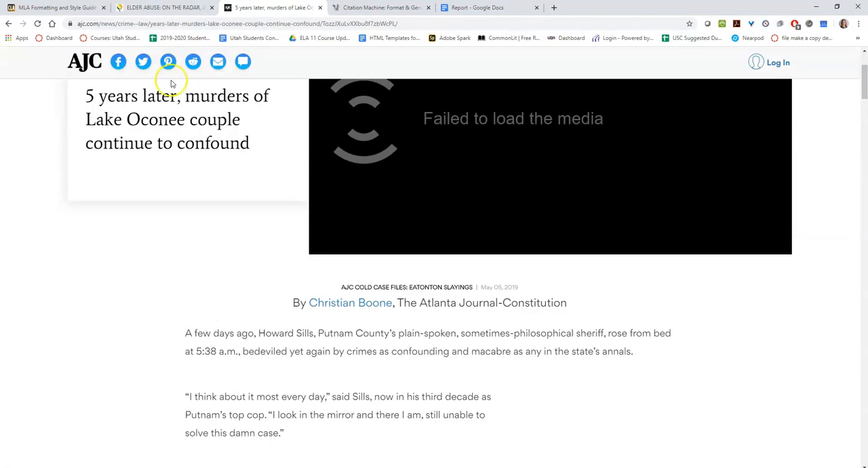
pyautogui.scroll(-3)
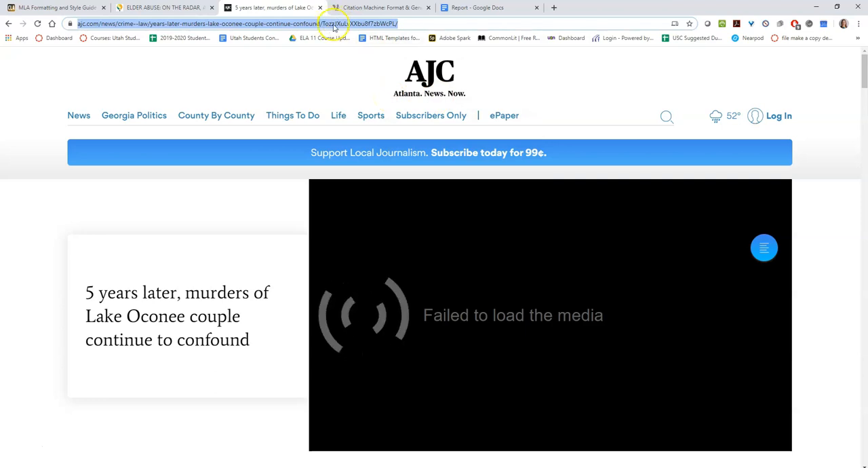
pyautogui.rightClick(332, 23)
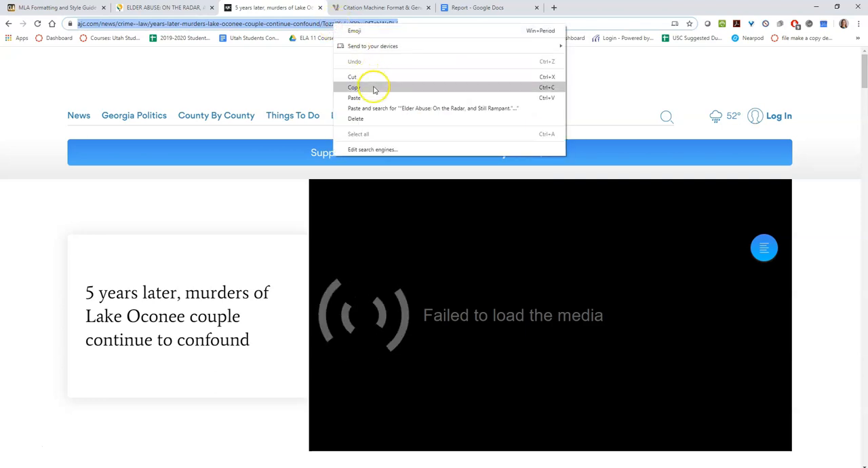
pyautogui.click(382, 8)
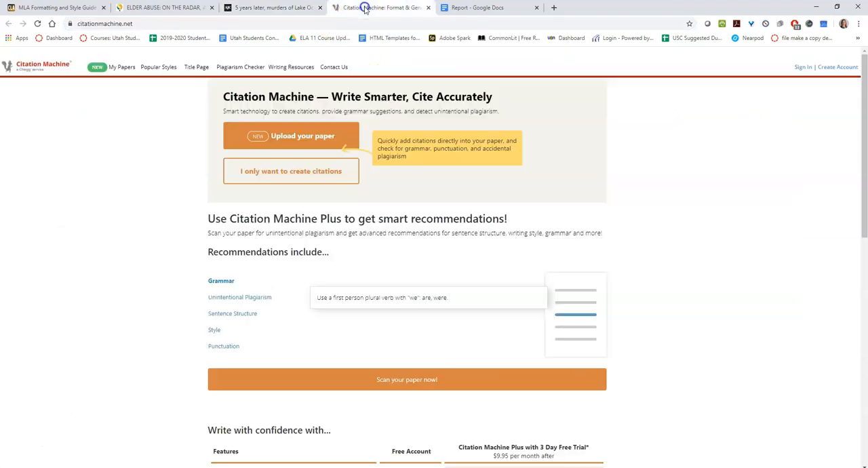
# In Citation Machine choose citations only, MLA style, and paste the AJC URL as a website source.
pyautogui.click(105, 24)
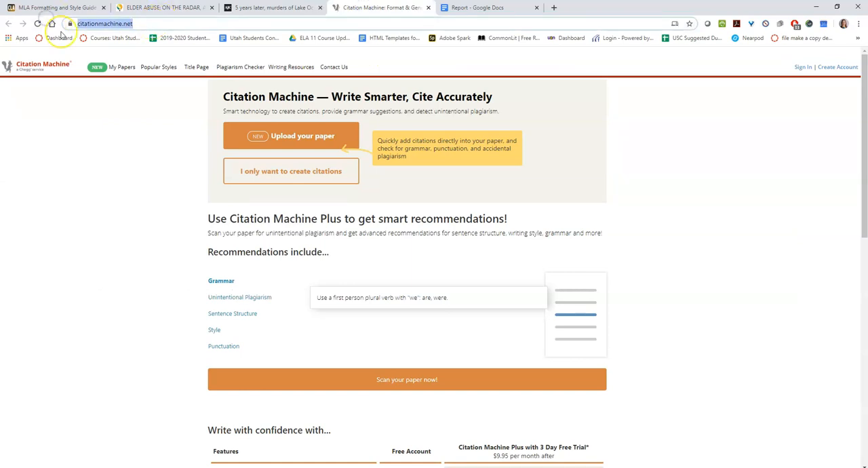
pyautogui.click(122, 23)
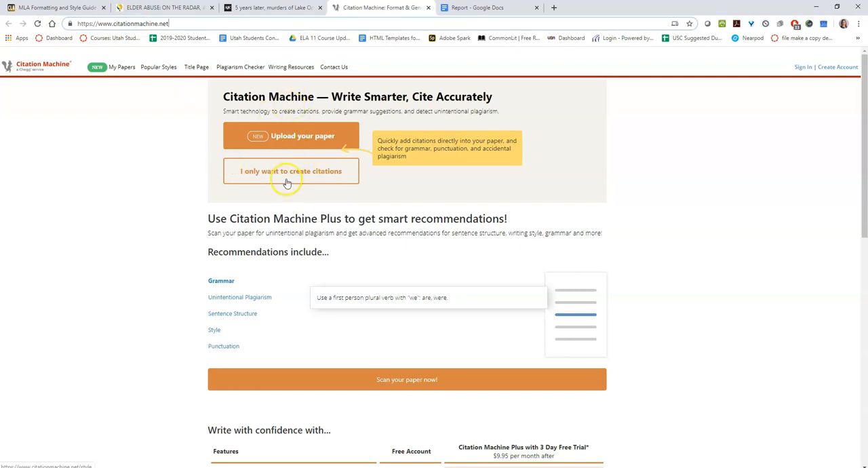
pyautogui.click(291, 171)
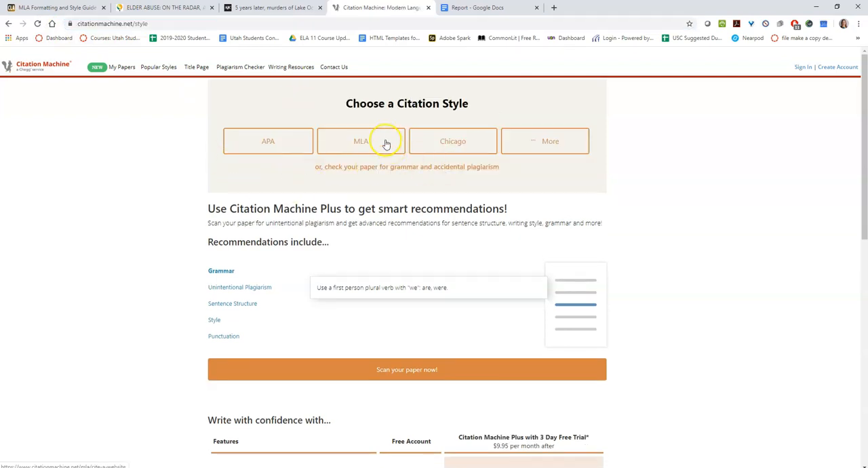
pyautogui.click(361, 141)
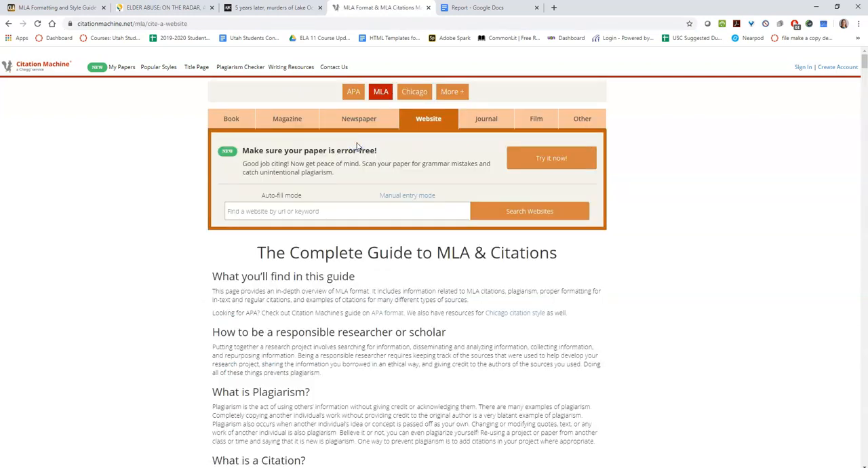
pyautogui.rightClick(346, 211)
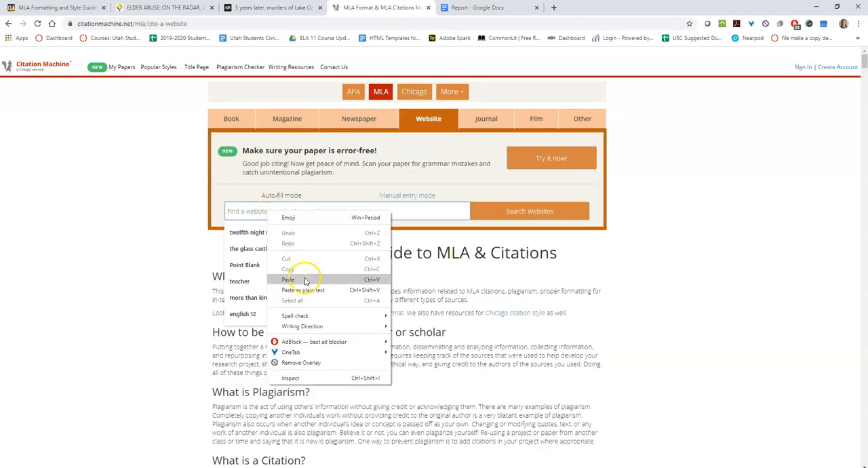
pyautogui.click(287, 280)
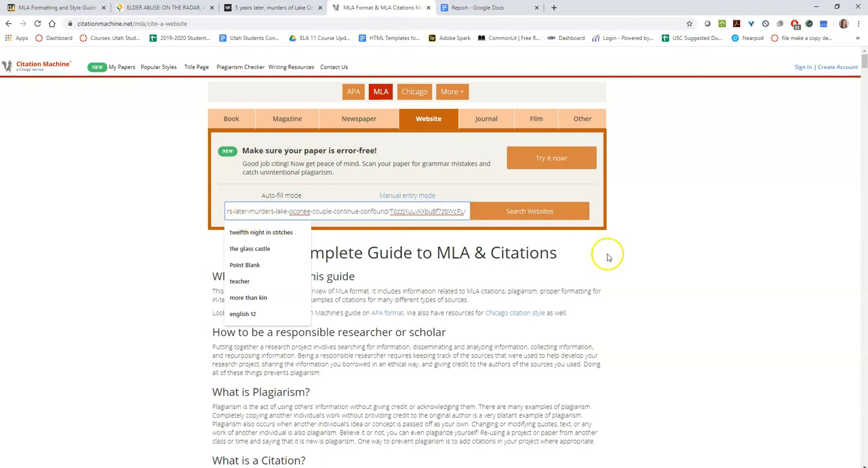
pyautogui.moveTo(607, 258)
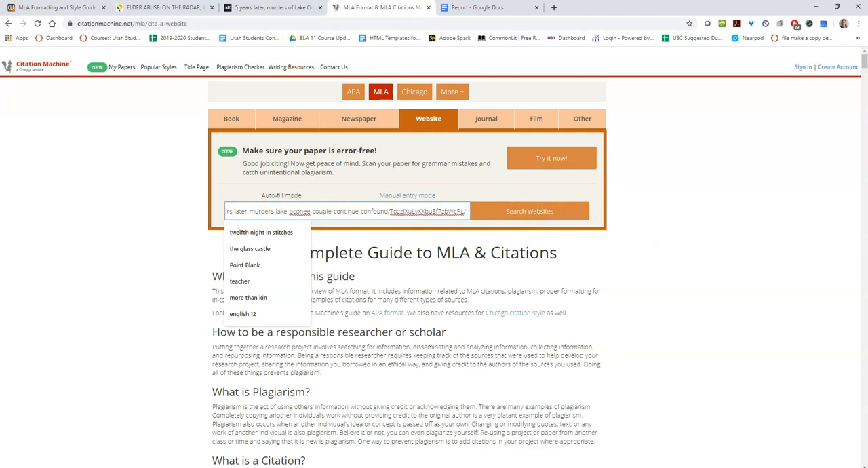
# Search Citation Machine websites for the pasted AJC article address.
pyautogui.click(271, 8)
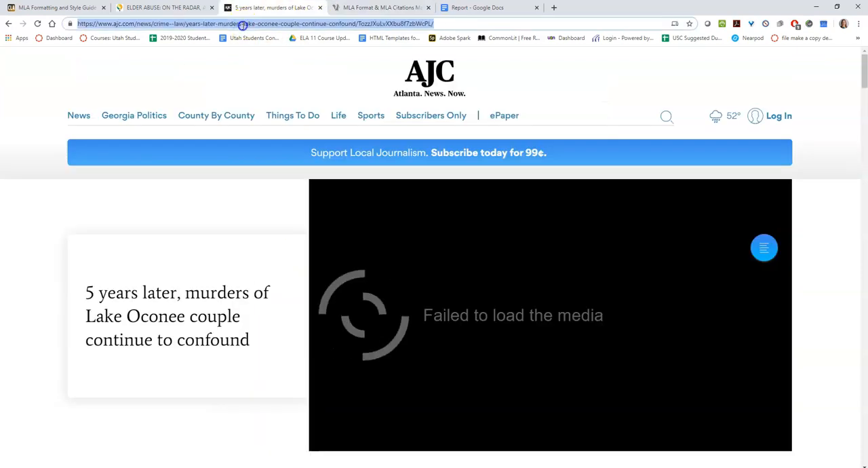
pyautogui.click(380, 8)
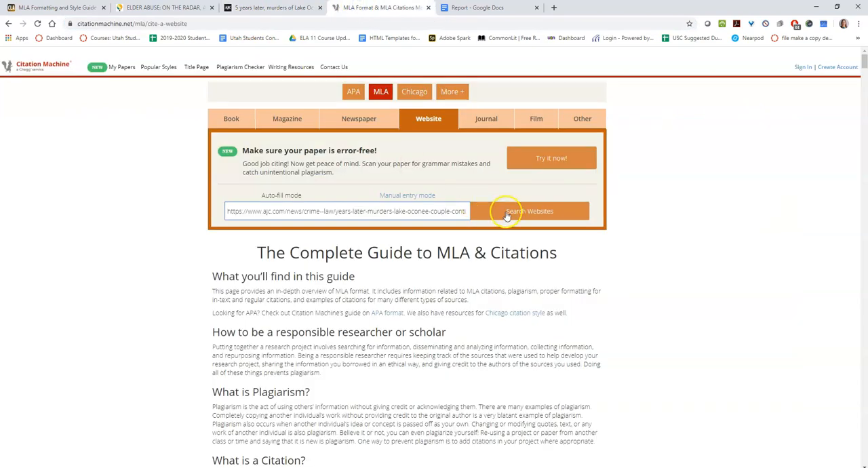
pyautogui.click(530, 212)
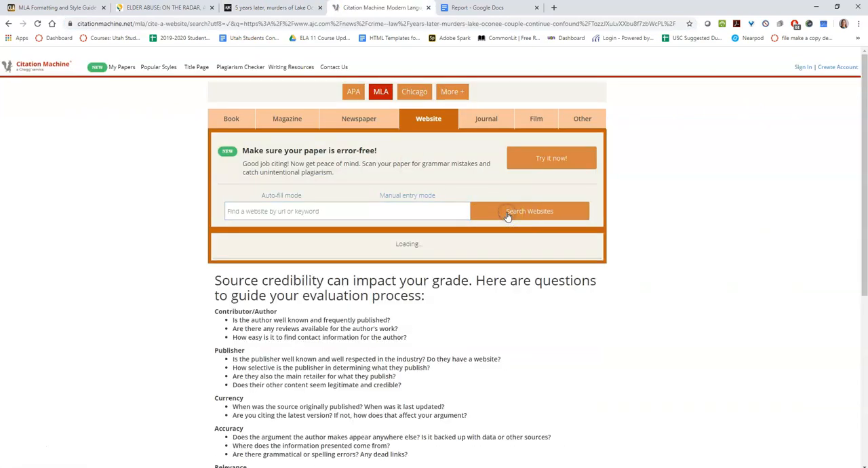
pyautogui.click(529, 212)
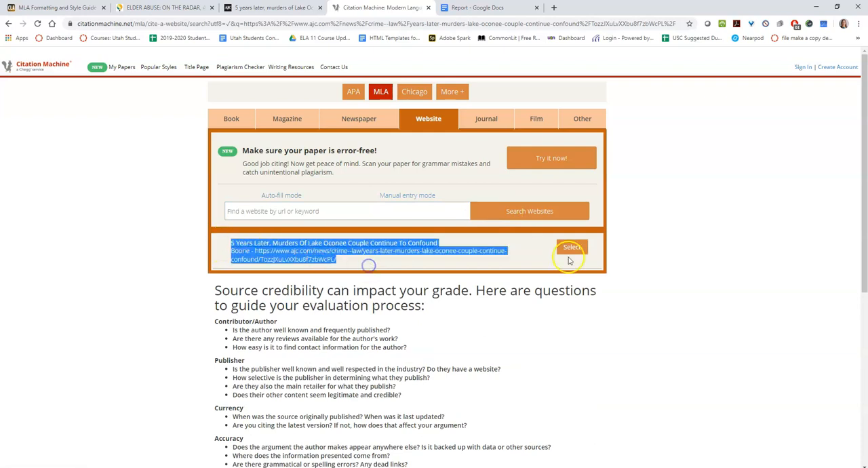
# Select the found AJC article, continue to the final step, and grab the author name from the article.
pyautogui.click(572, 247)
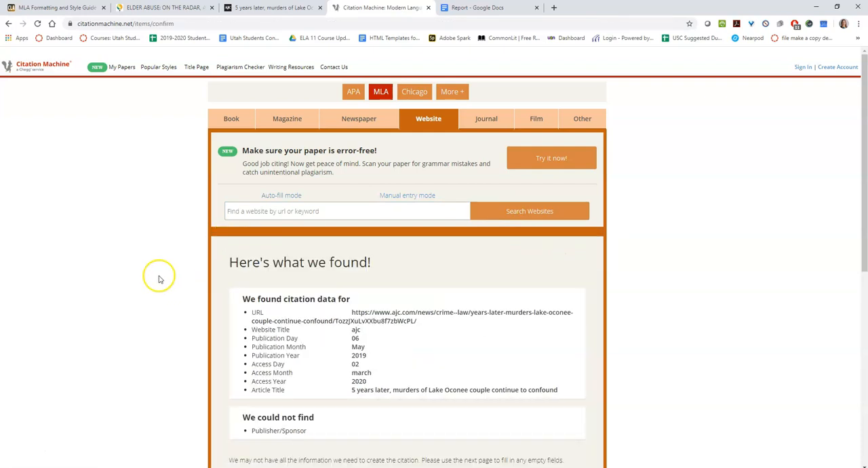
pyautogui.scroll(-3)
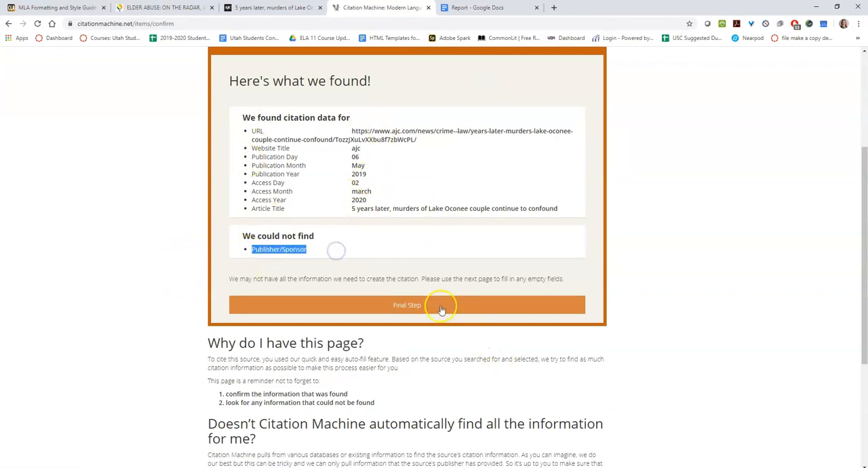
pyautogui.click(408, 304)
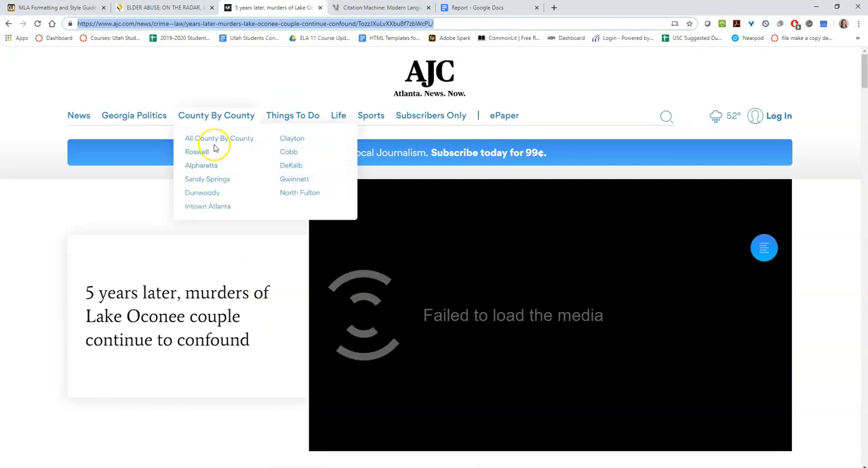
pyautogui.scroll(-3)
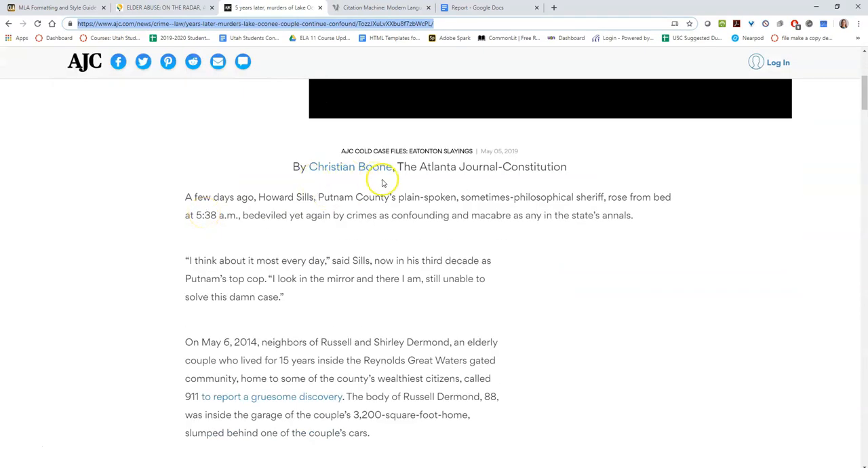
pyautogui.doubleClick(331, 167)
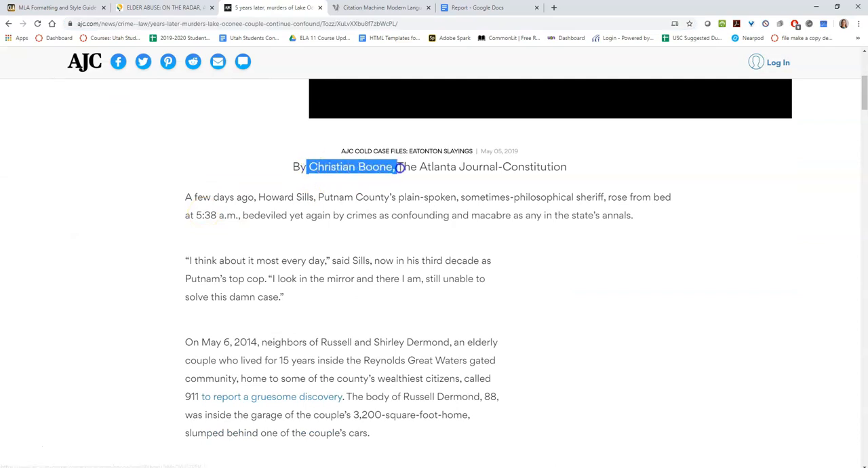
pyautogui.click(382, 8)
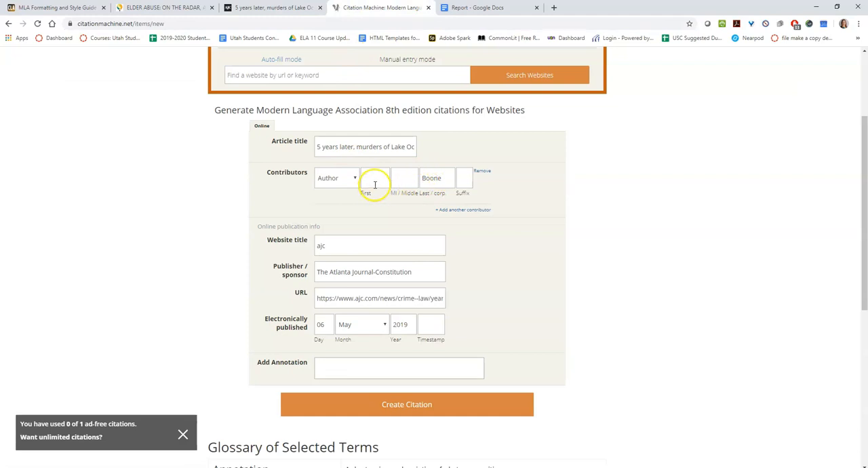
# Complete the author's first name and change the website title to AJC.
pyautogui.click(374, 178)
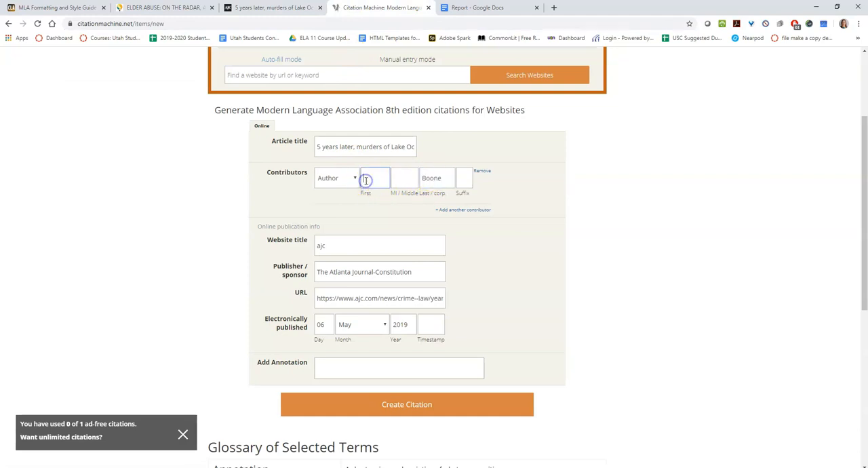
pyautogui.write('en')
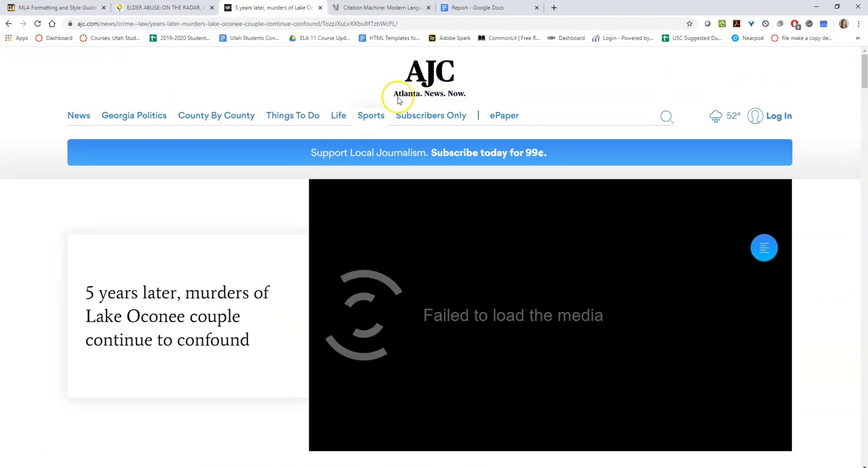
pyautogui.click(382, 8)
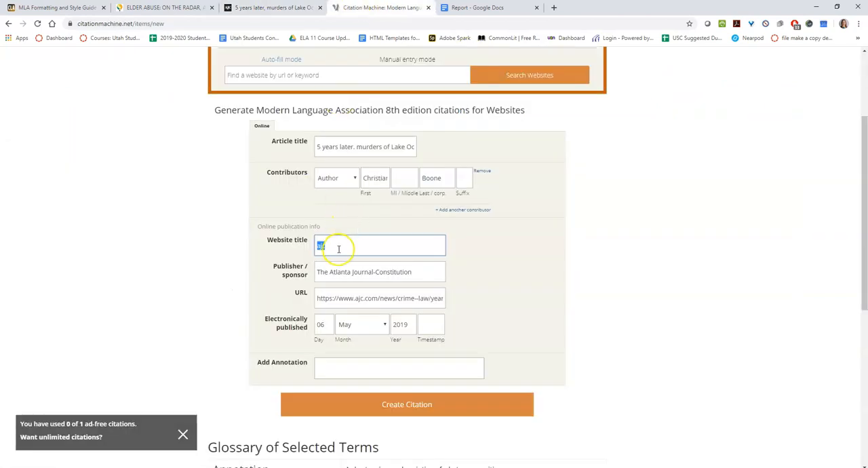
pyautogui.write('AJC')
pyautogui.click(324, 324)
pyautogui.write('05')
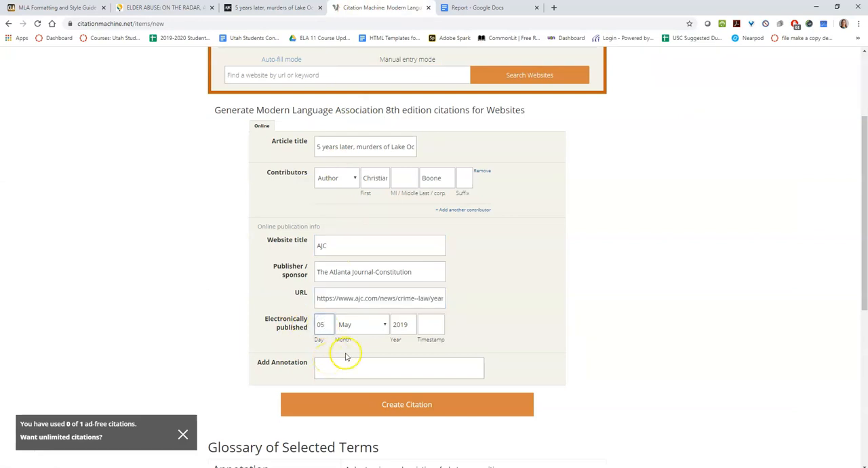
pyautogui.moveTo(378, 404)
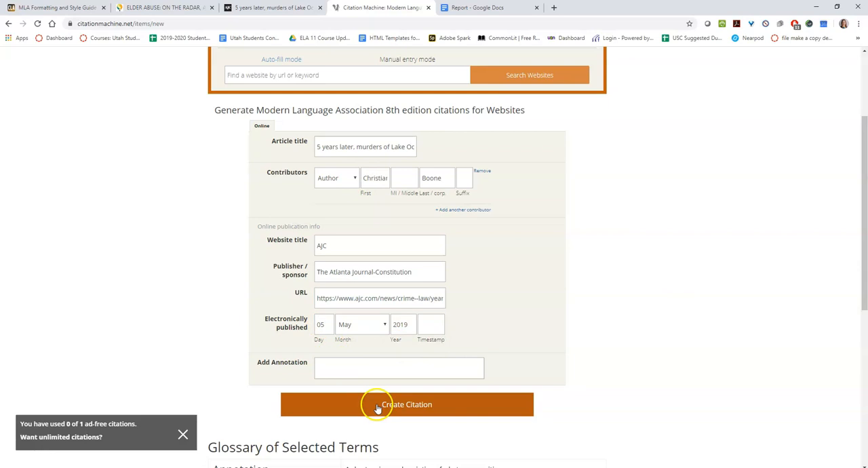
# Create the AJC article's MLA citation and copy it from My Citation List.
pyautogui.click(407, 404)
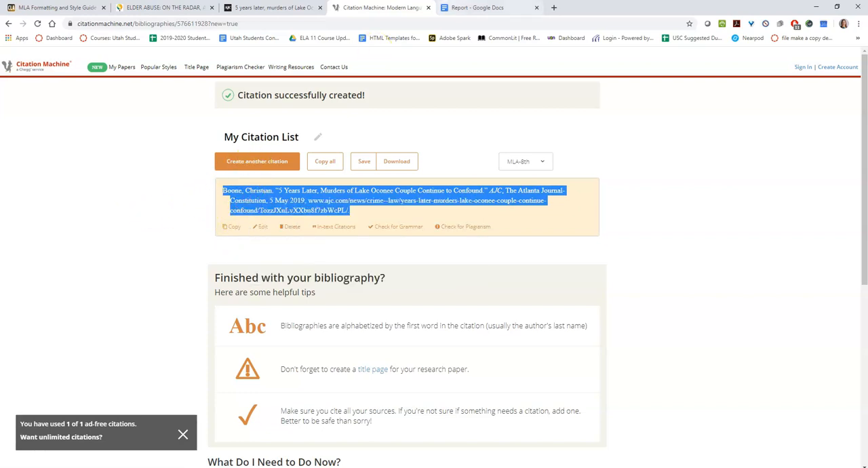
pyautogui.click(475, 8)
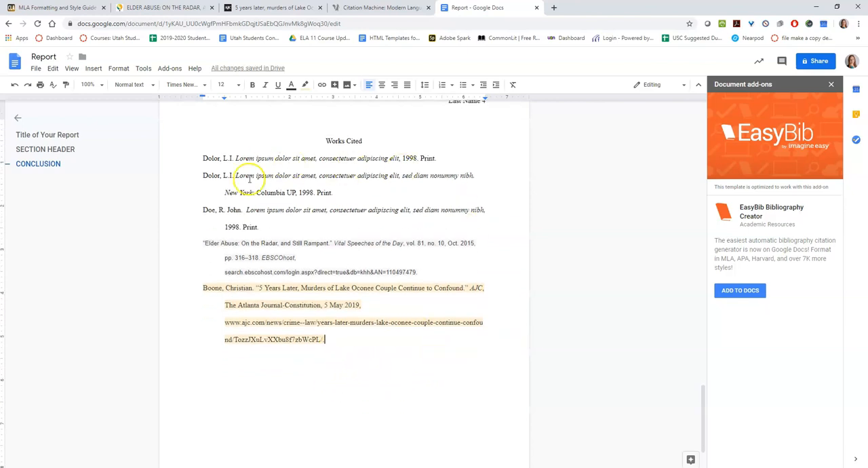
pyautogui.moveTo(361, 184)
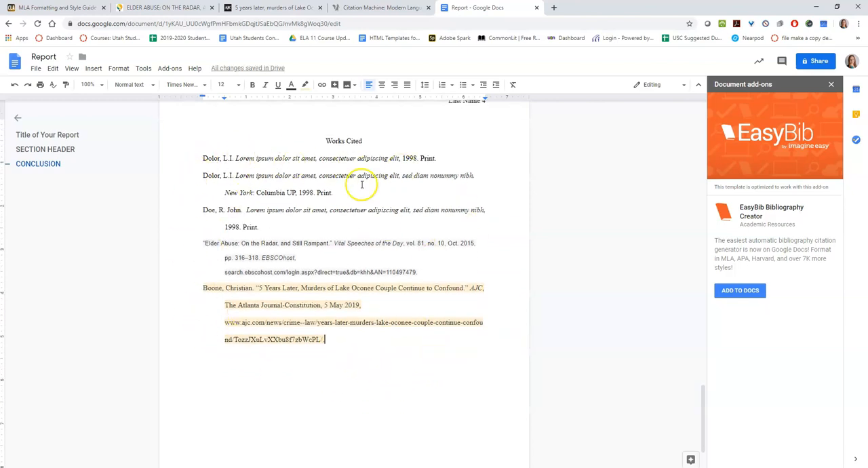
pyautogui.moveTo(340, 339)
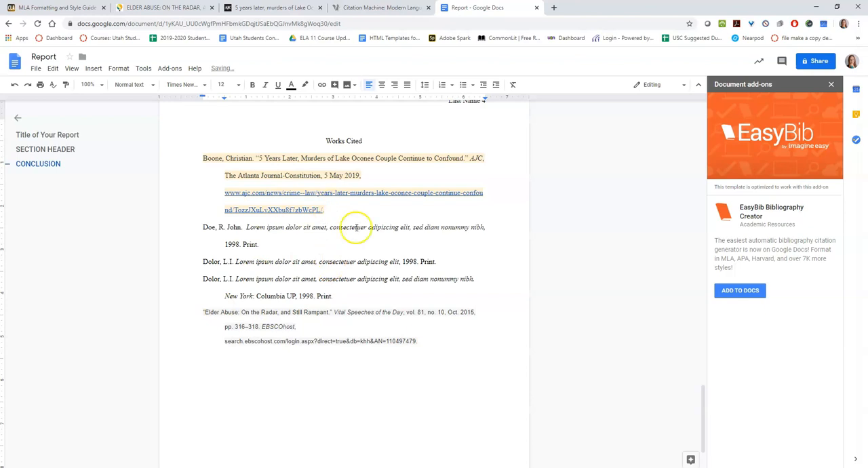
# Select all text on the Works Cited page with Ctrl+A.
pyautogui.press('ctrl+a')
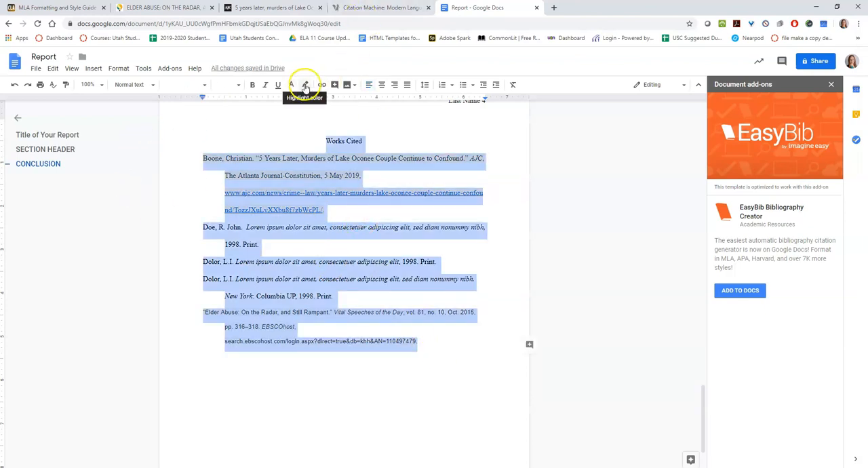
# Set highlight colour to None and make the selected text 12-pt Times New Roman.
pyautogui.click(304, 84)
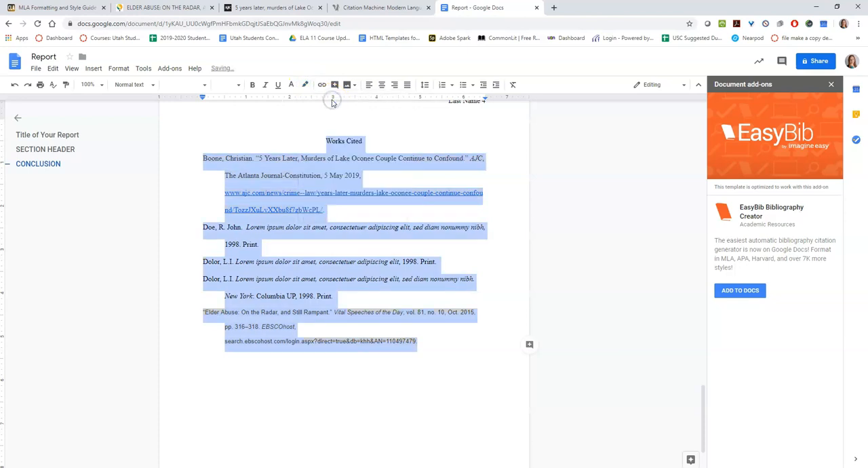
pyautogui.click(239, 84)
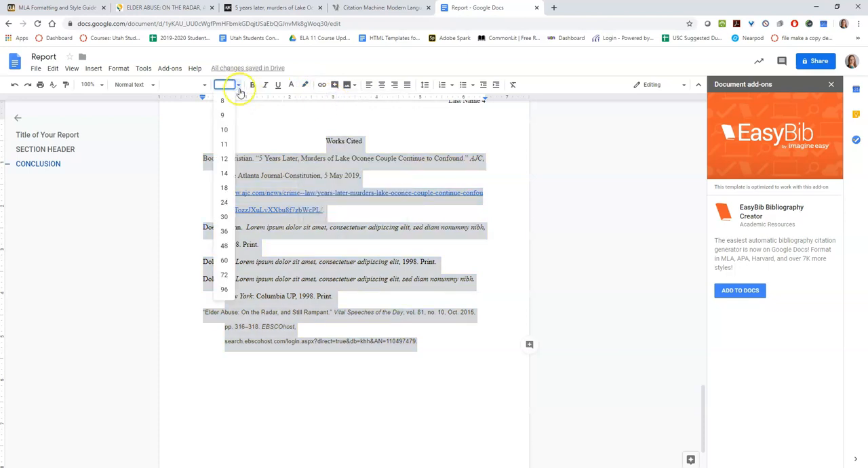
pyautogui.click(182, 84)
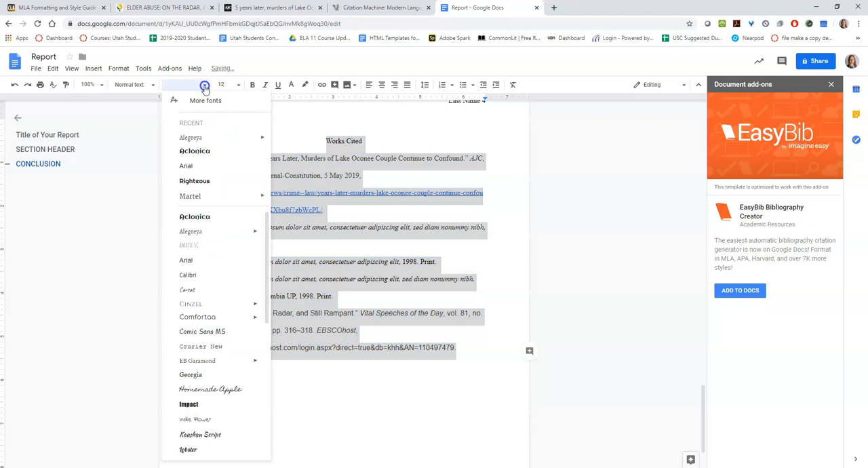
pyautogui.moveTo(209, 244)
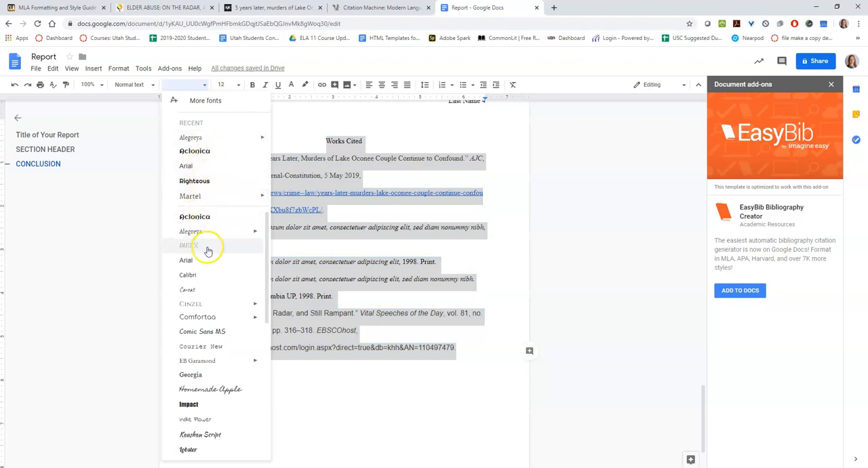
pyautogui.scroll(-3)
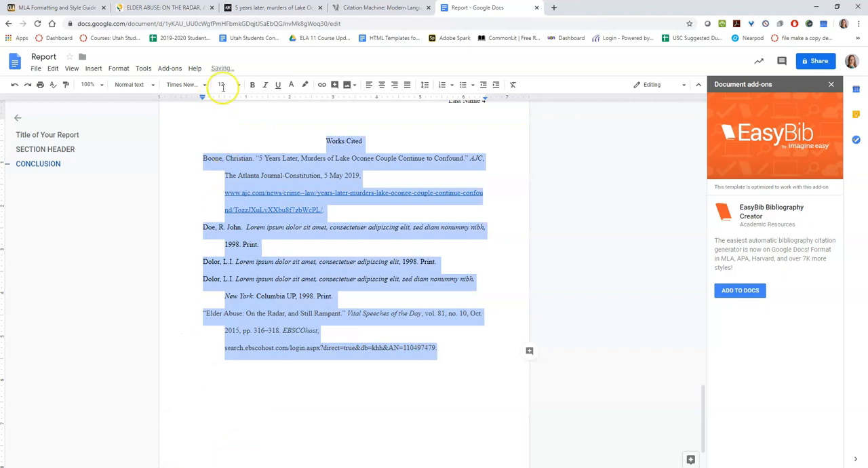
pyautogui.click(290, 84)
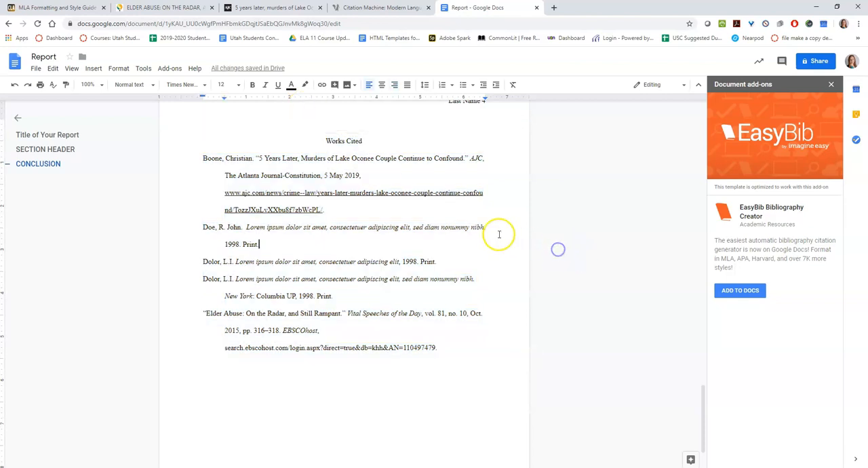
pyautogui.scroll(3)
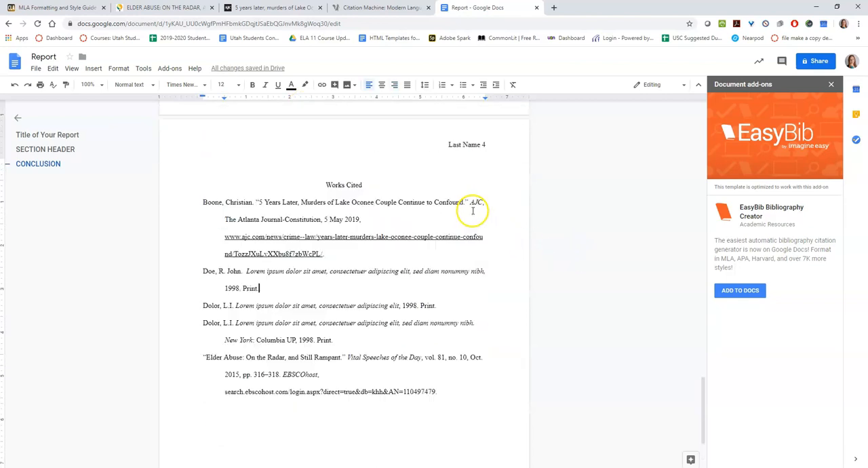